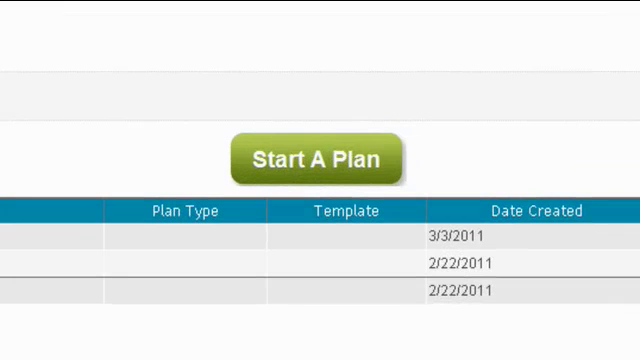
Start a new plan and begin the Company Information form for Widget Inc, Atlanta.
click(316, 160)
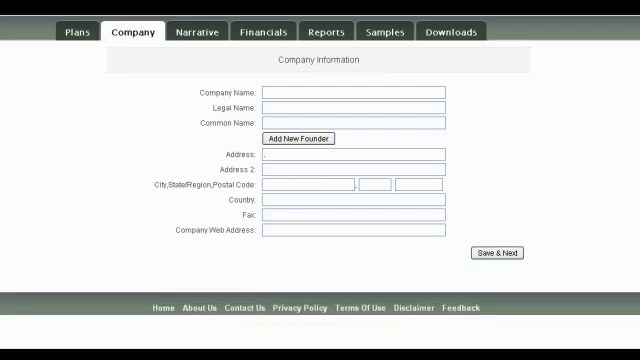
click(350, 92)
text(Widget Inc.)
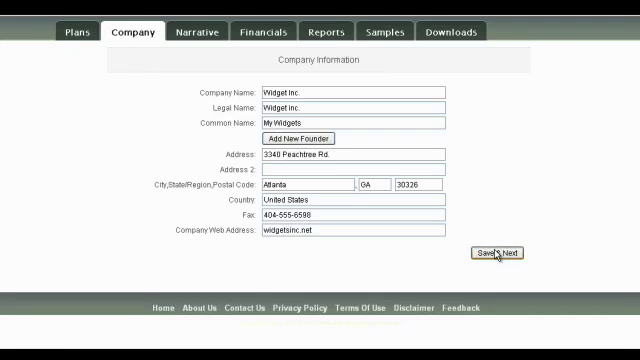
Save the company profile and continue past the Narrative welcome into the Executive Summary intro.
click(492, 252)
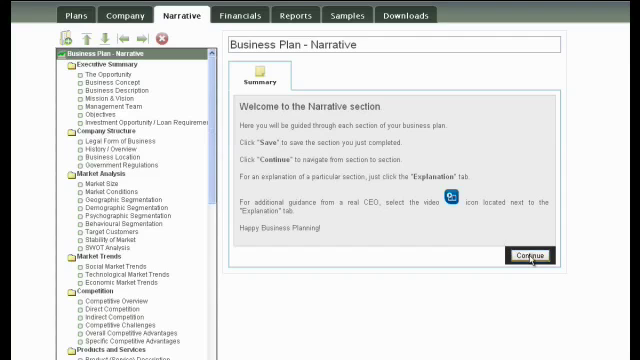
click(524, 260)
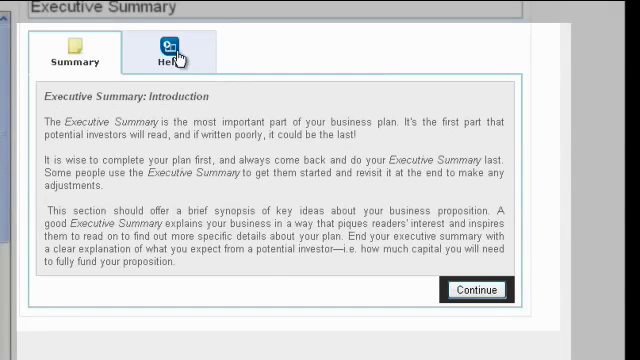
Generate a SWOT Analysis template preview with strengths, weaknesses, opportunities and threats ticked.
click(170, 56)
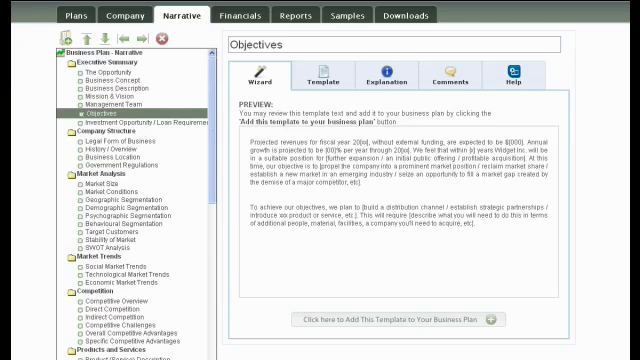
click(100, 240)
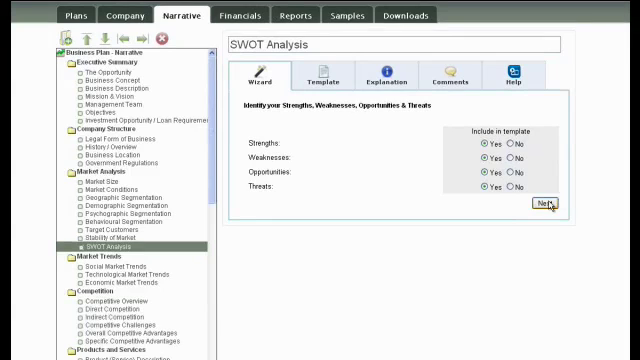
click(546, 204)
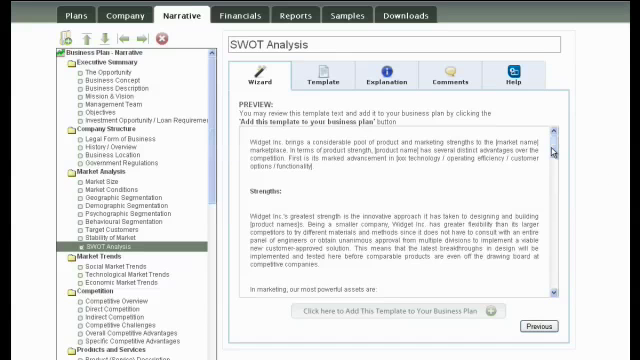
scroll(down, 3)
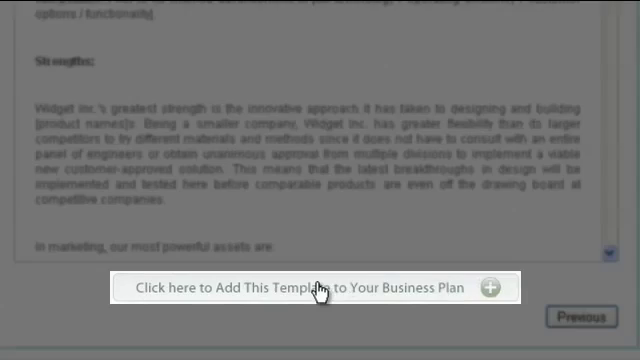
Add the SWOT template to the plan and reword 'Widget Inc.' to 'My company'.
click(316, 288)
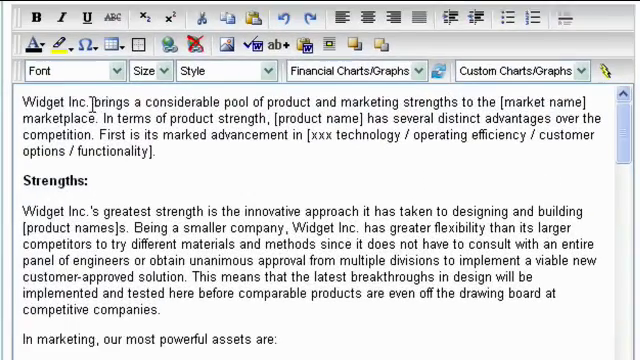
double_click(48, 104)
text(My)
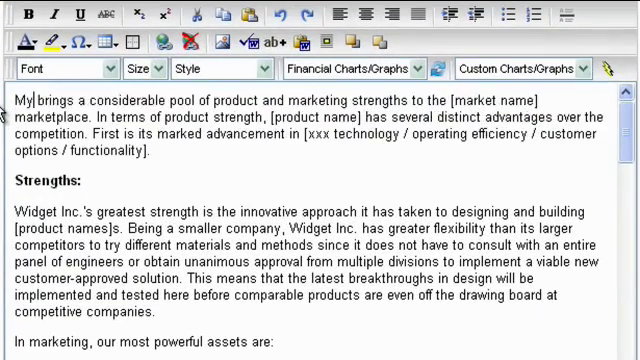
text(company)
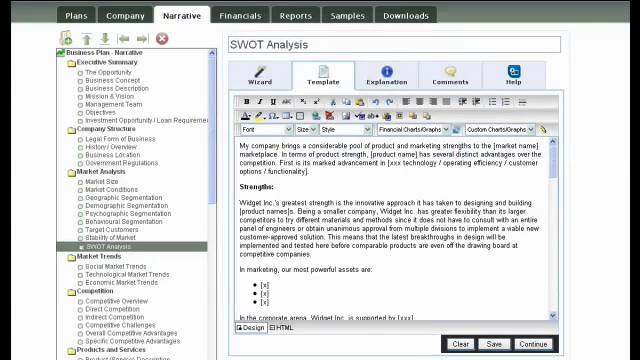
click(388, 84)
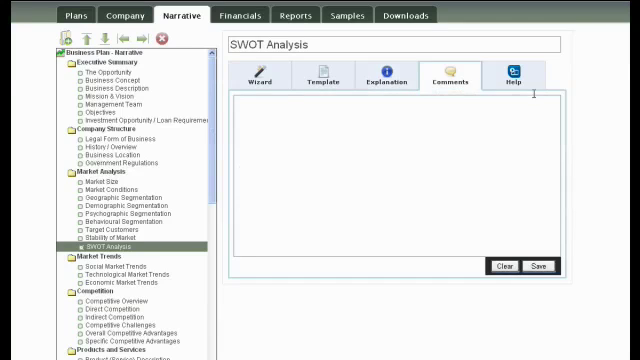
View the SWOT help video, then return to the edited 'My company' template text.
click(514, 84)
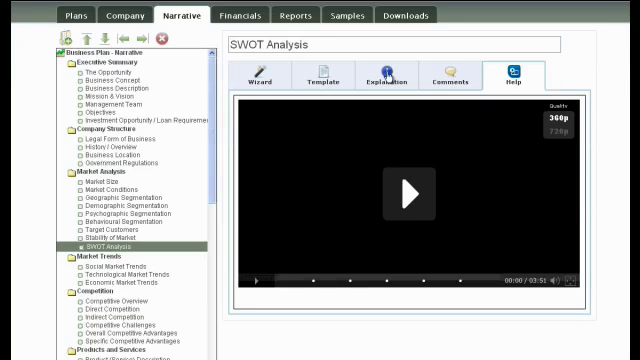
mouse_move(308, 76)
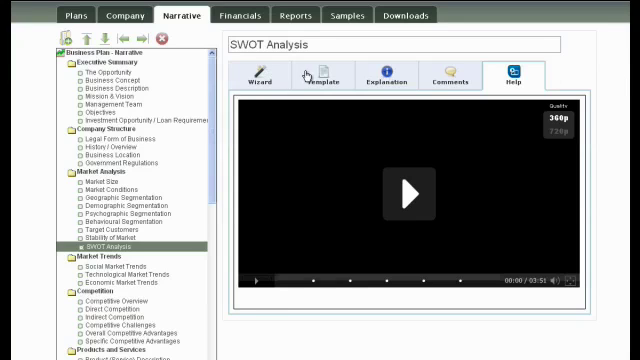
click(320, 78)
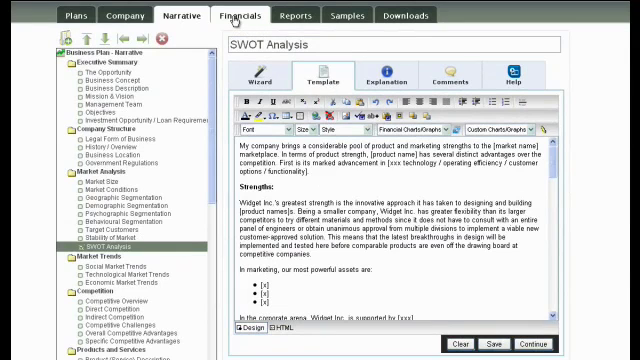
Complete the Financials general assumptions and show the Balance Sheet report.
click(234, 14)
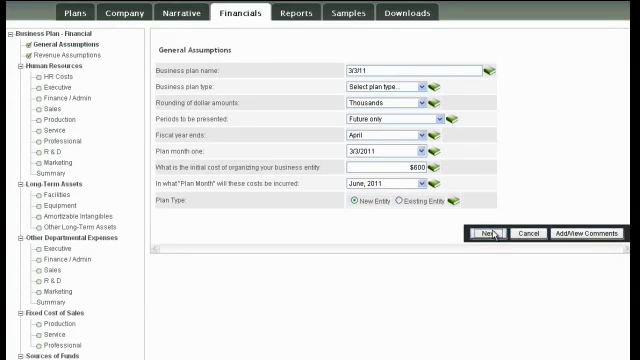
click(488, 234)
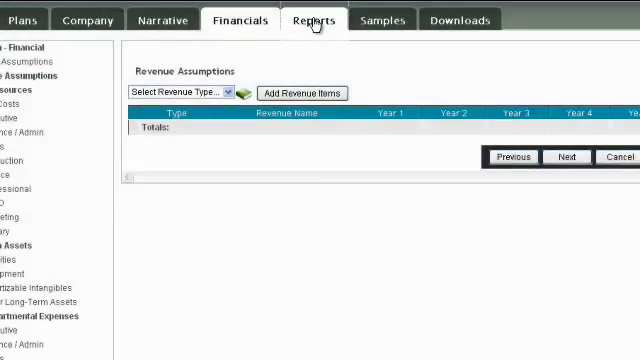
click(312, 18)
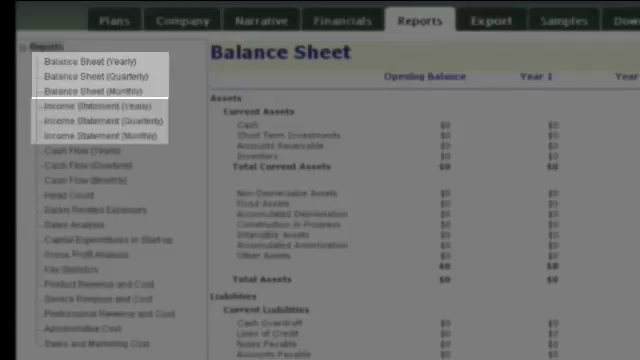